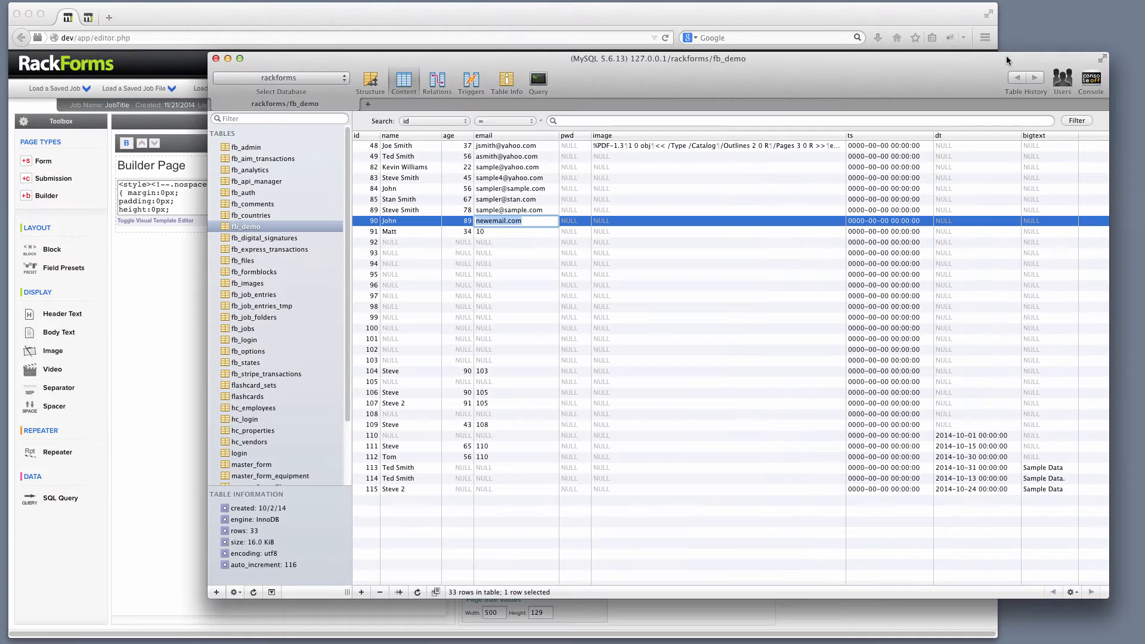
mouse_move(833, 217)
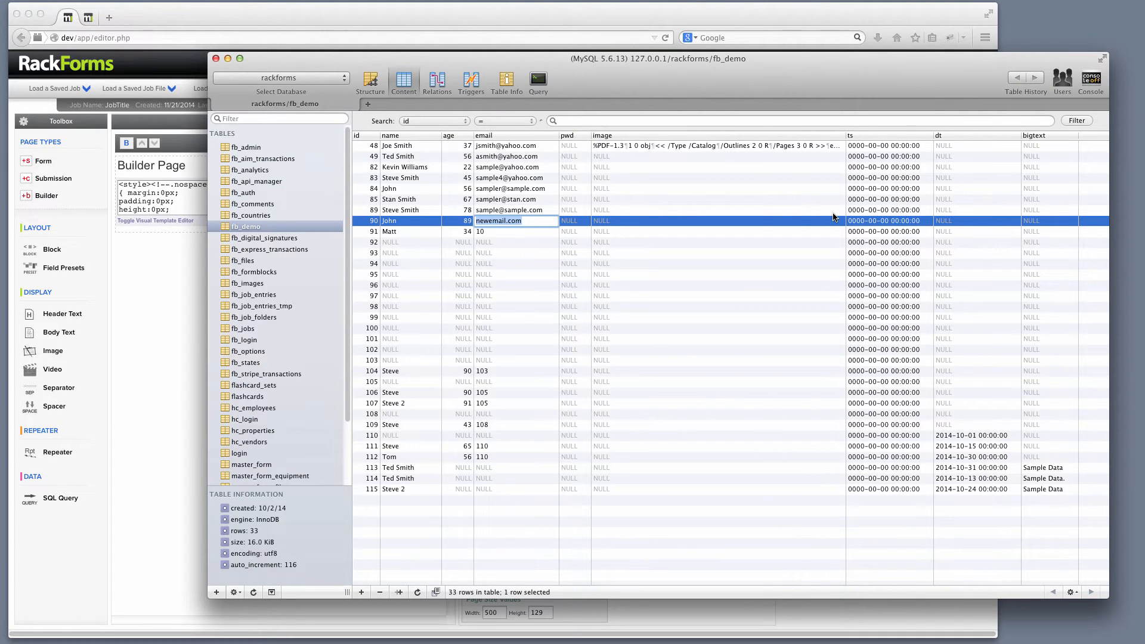
mouse_move(400, 155)
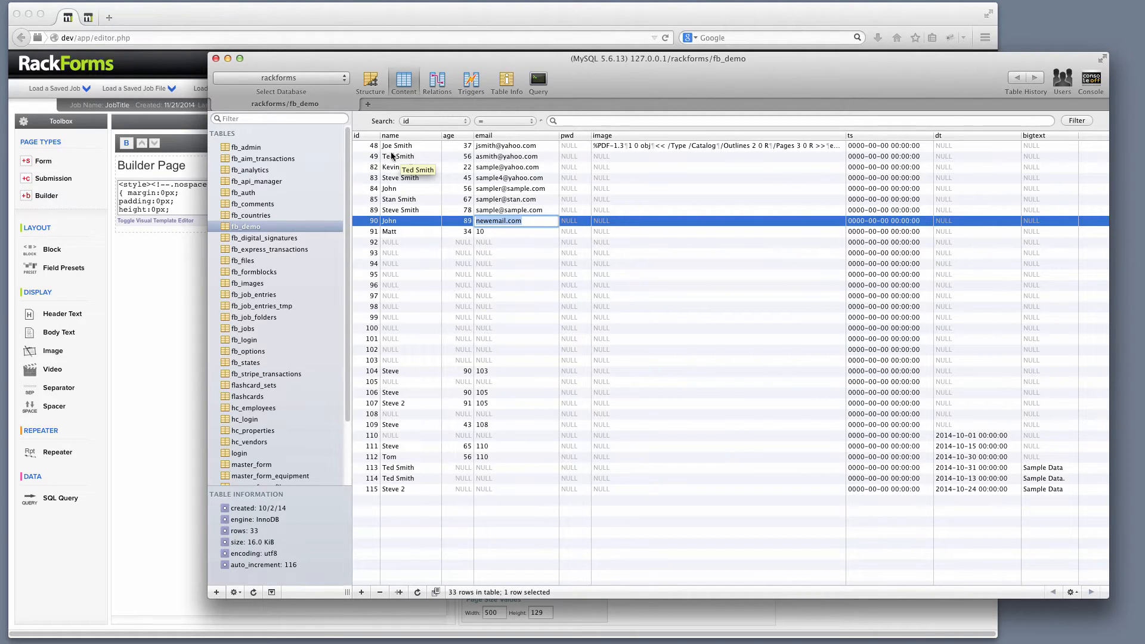
Step: Save the Builder page, preview the fb_demo table and edit Joe Smith's age field
left_click(394, 142)
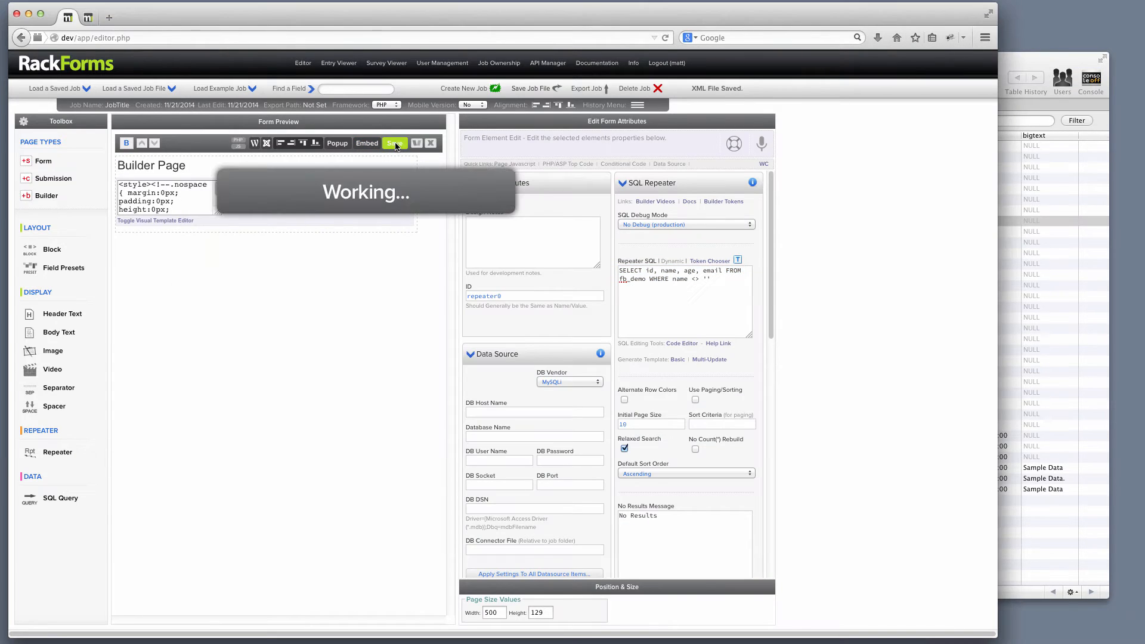
left_click(394, 142)
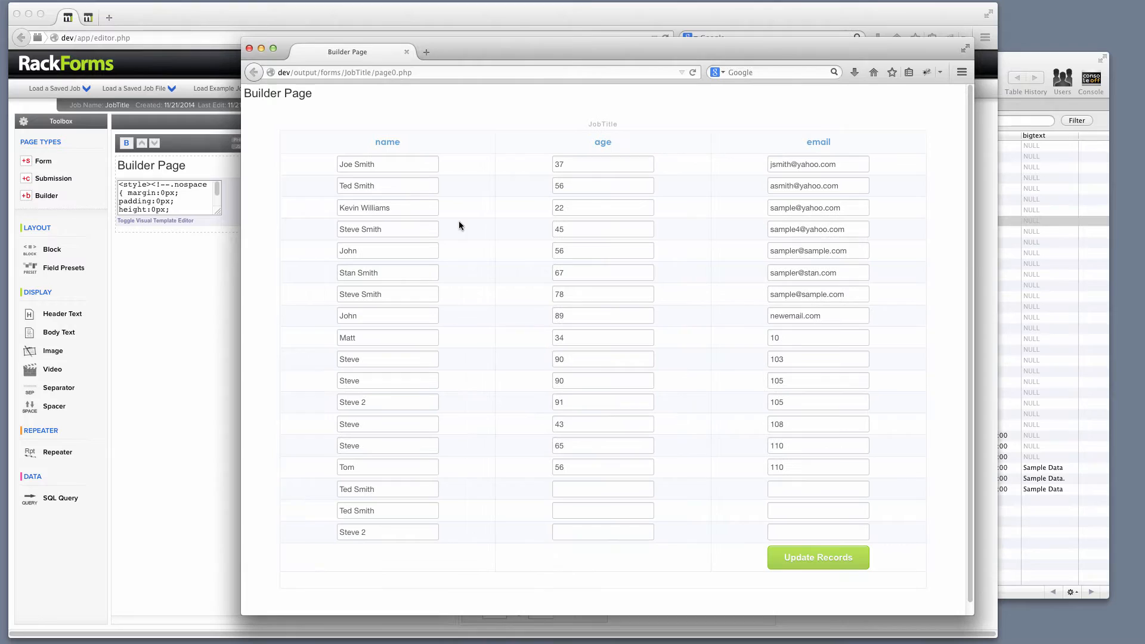
mouse_move(463, 196)
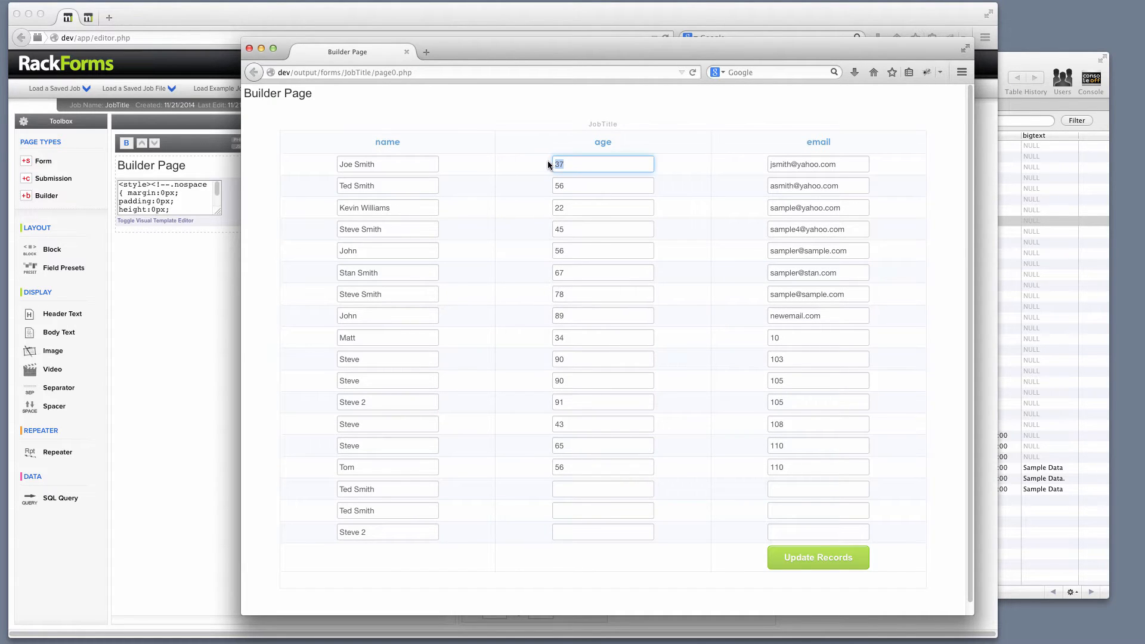
left_click(818, 557)
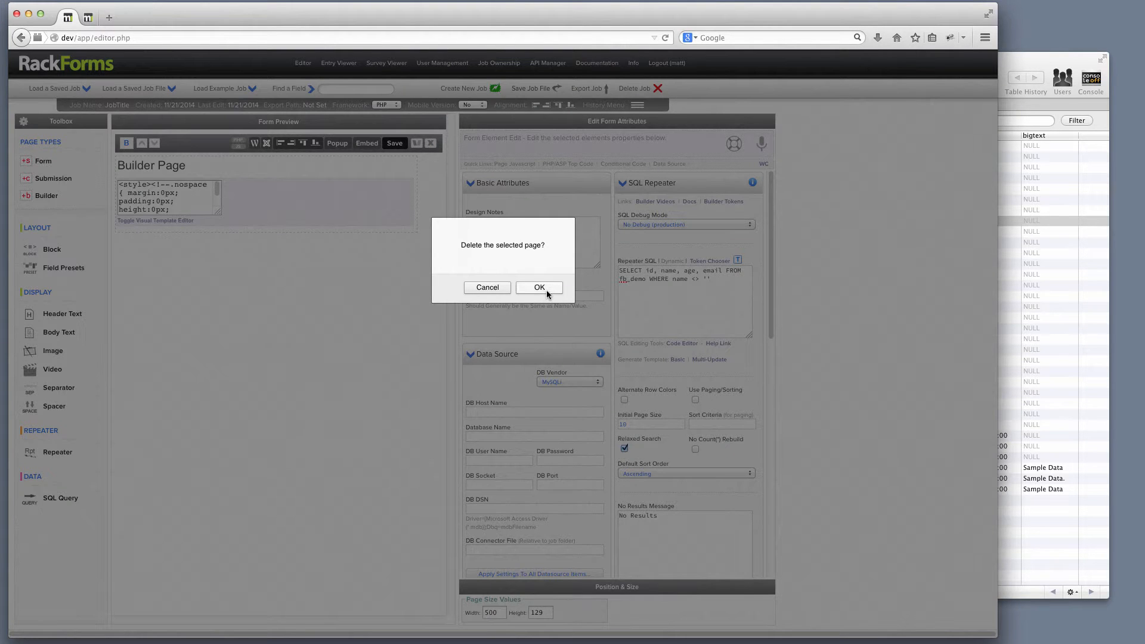
Step: Delete the old page and add a new Builder page to the job
left_click(539, 287)
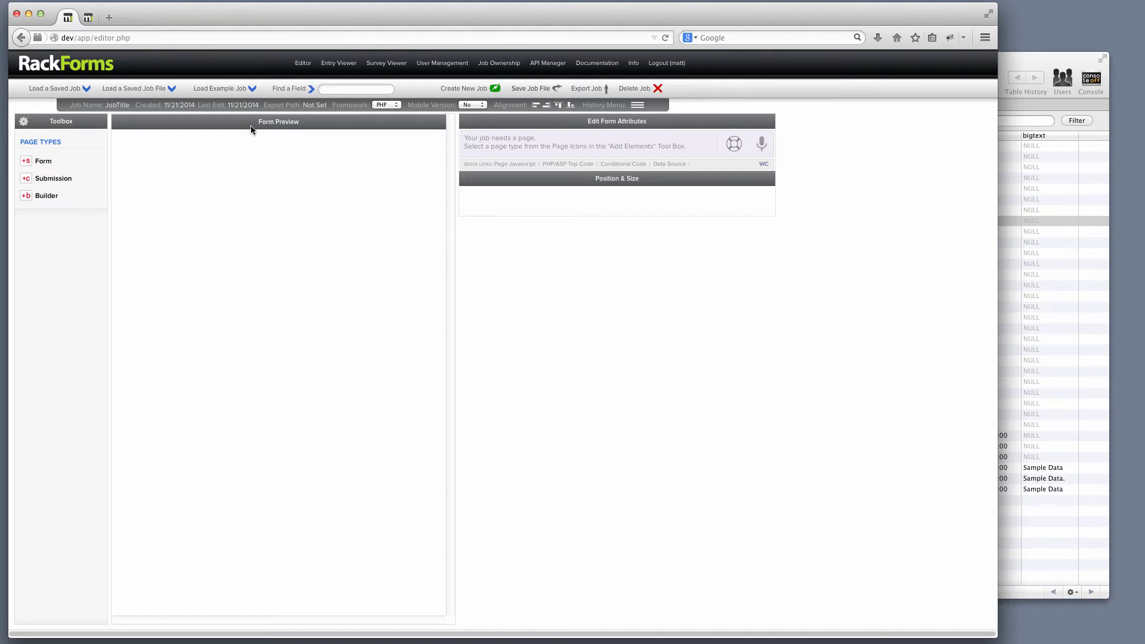
left_click(46, 194)
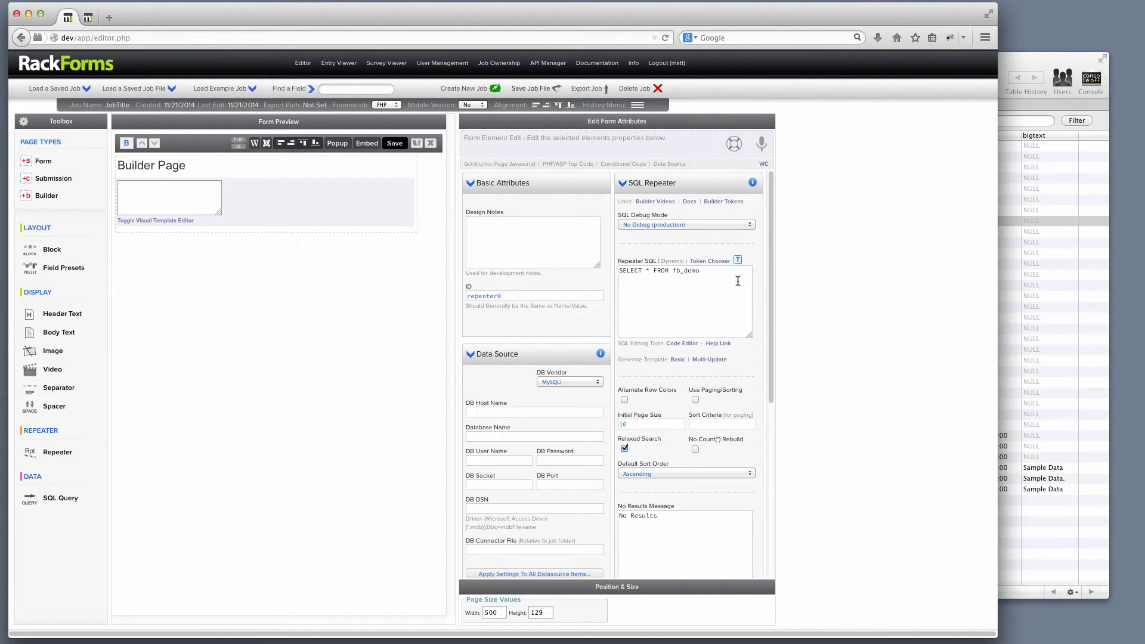
Step: Replace the repeater SQL with SELECT id, name, age, email FROM fb_demo WHERE name <> ''
triple_click(657, 270)
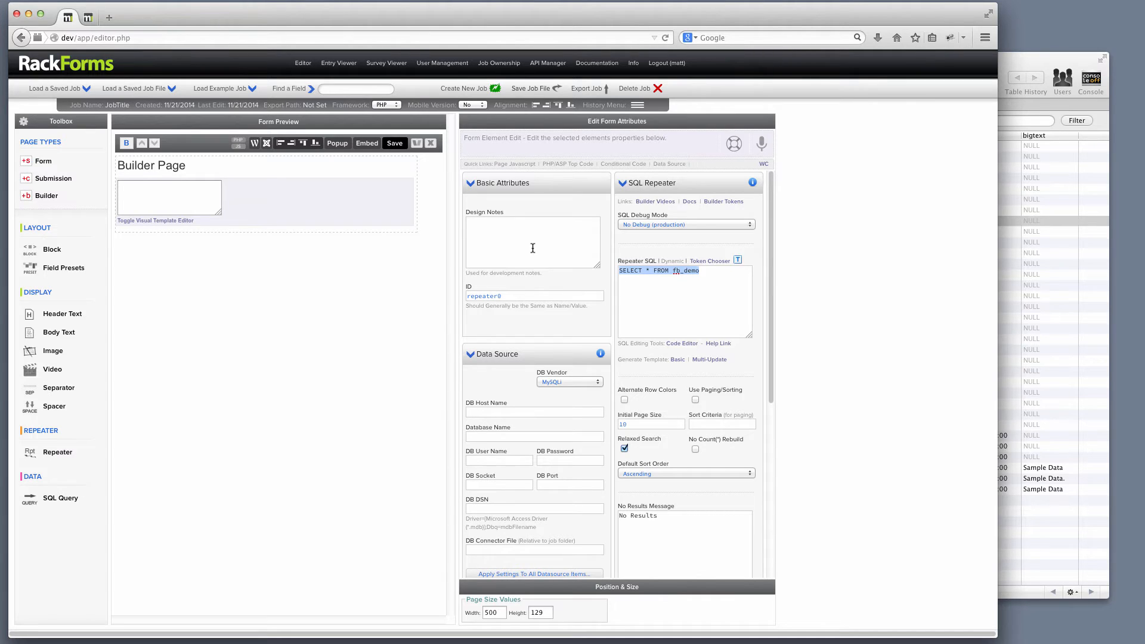
type("SELECT id, name, age, email FROM fb_demo WHERE name <> ''")
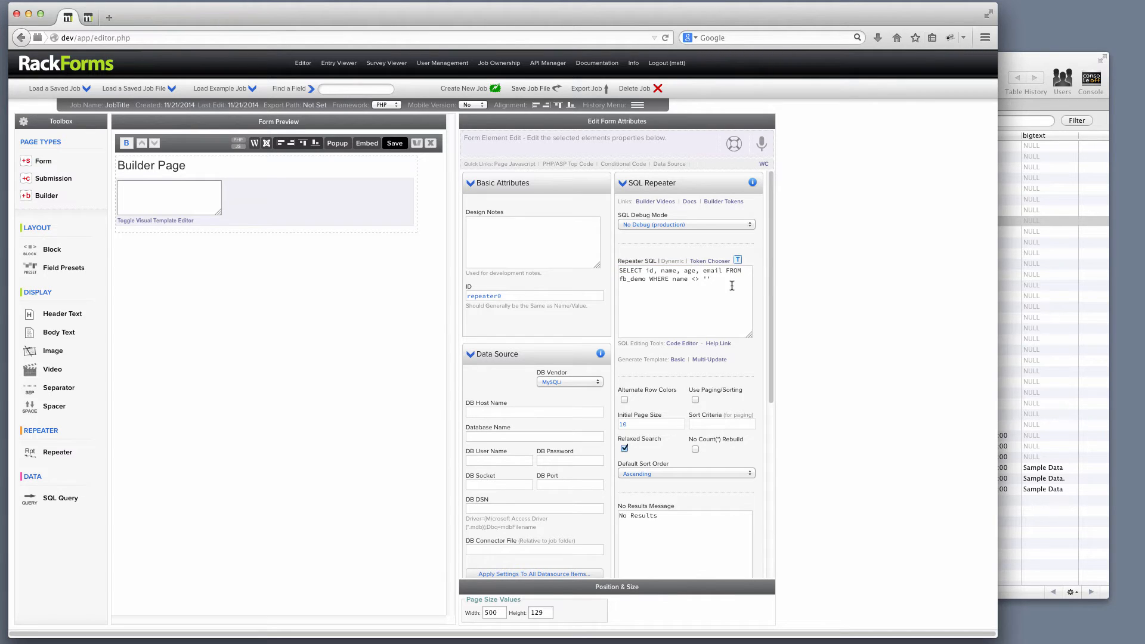
mouse_move(677, 278)
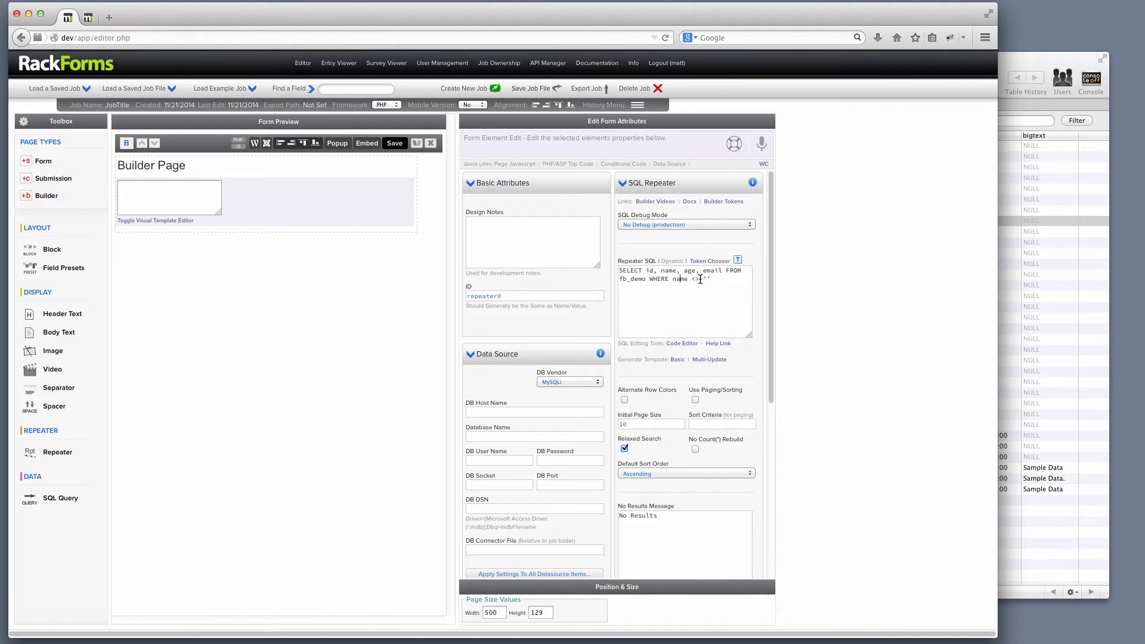
triple_click(678, 274)
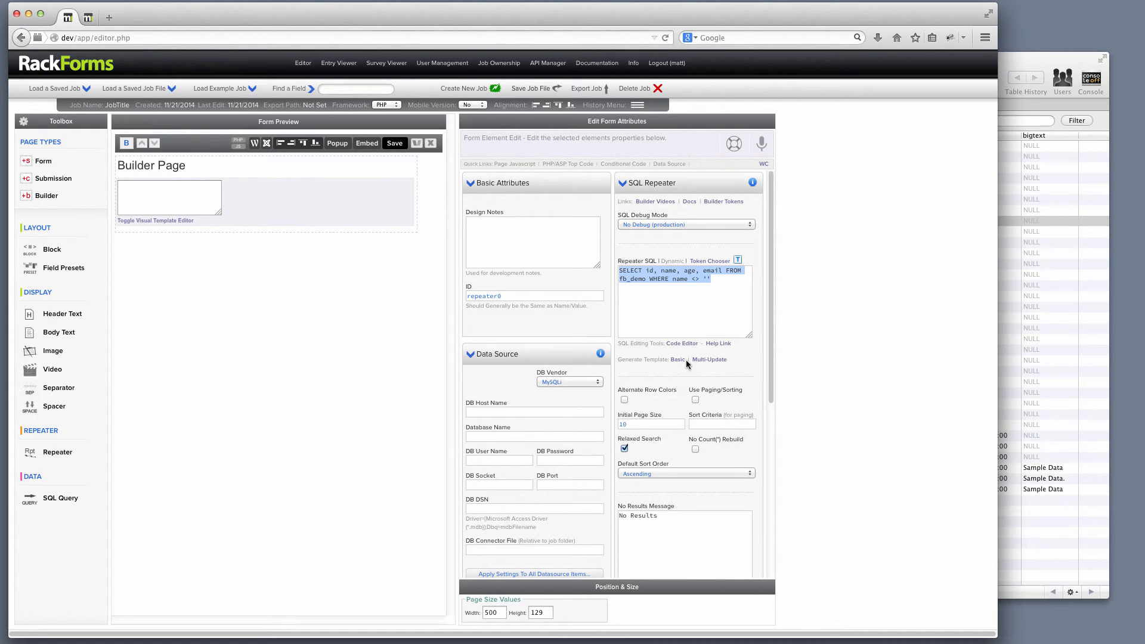
Step: Generate the Basic template, overwriting the old one, and preview the read-only id/name/age/email table
left_click(676, 358)
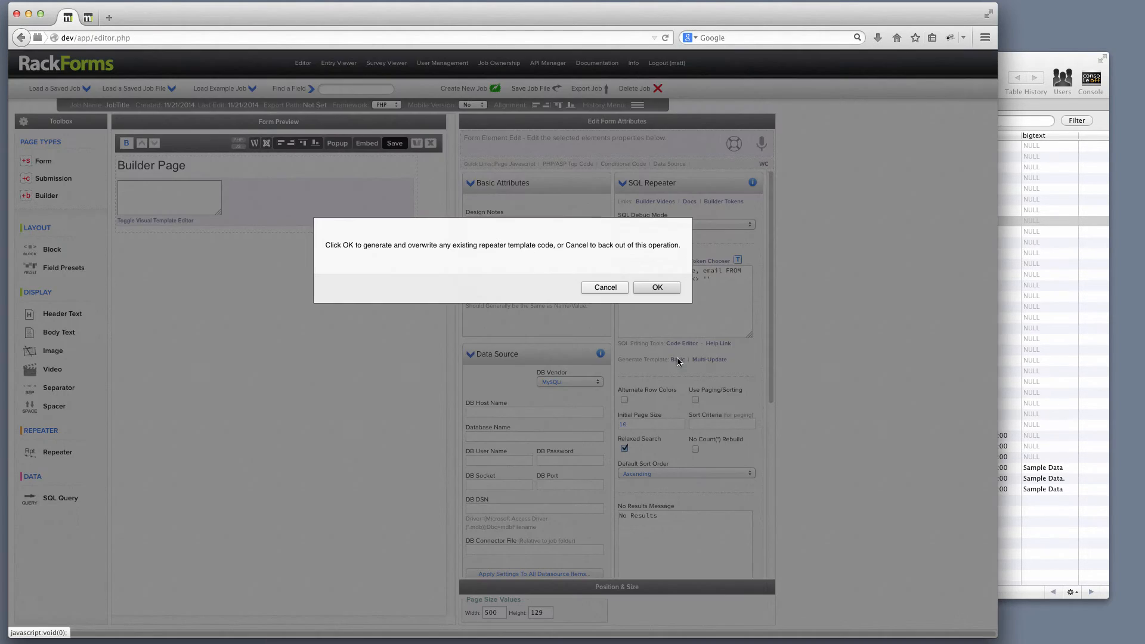
left_click(655, 287)
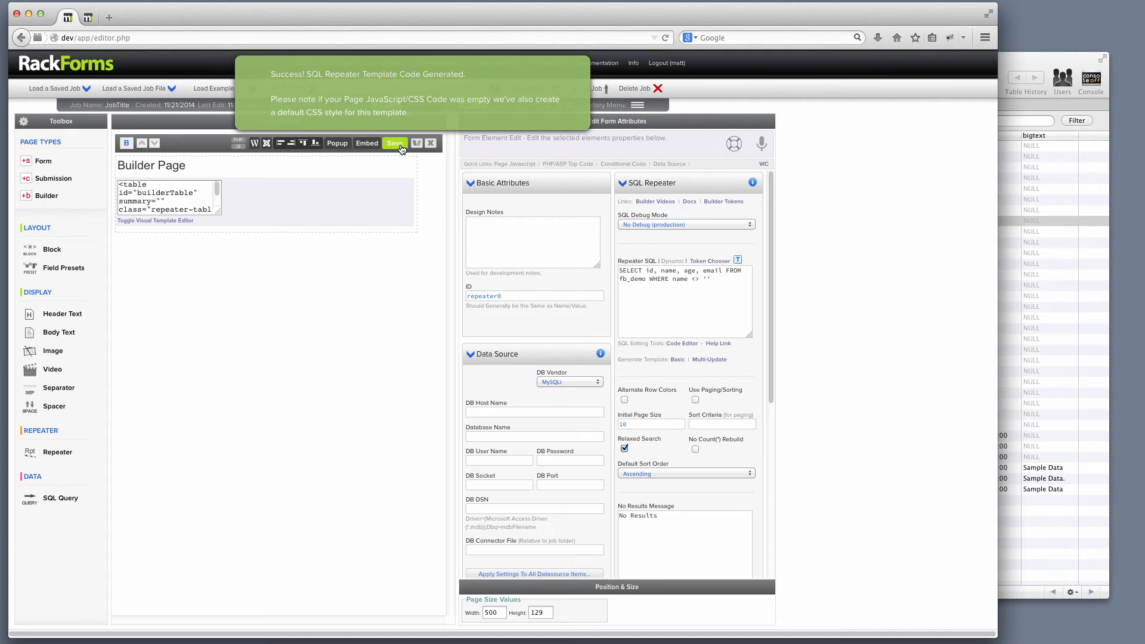
left_click(395, 143)
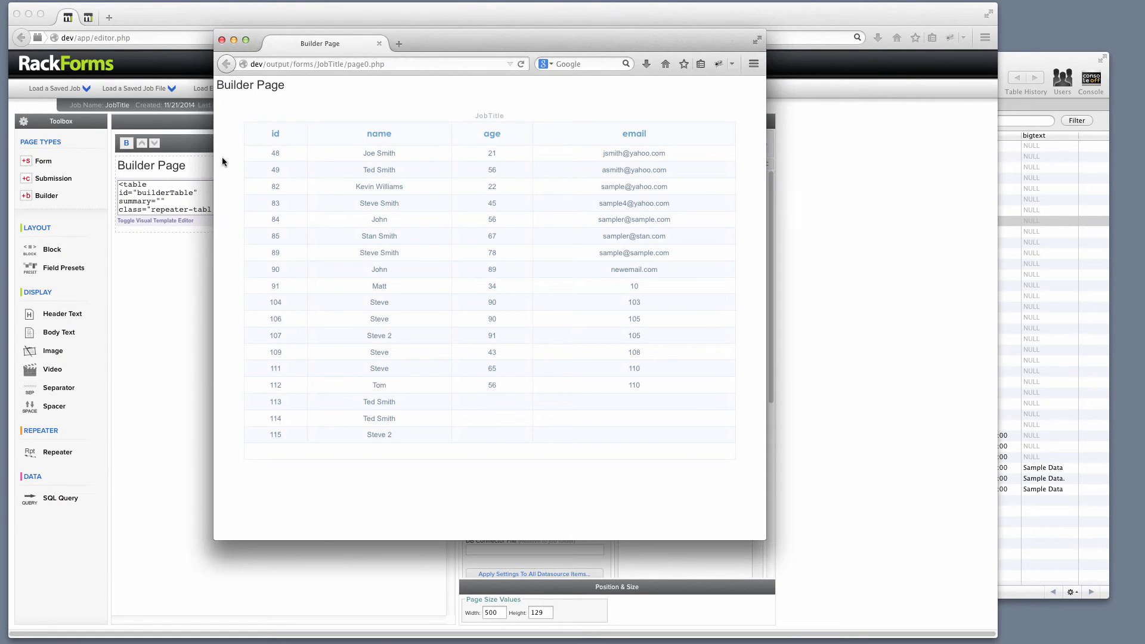
mouse_move(340, 139)
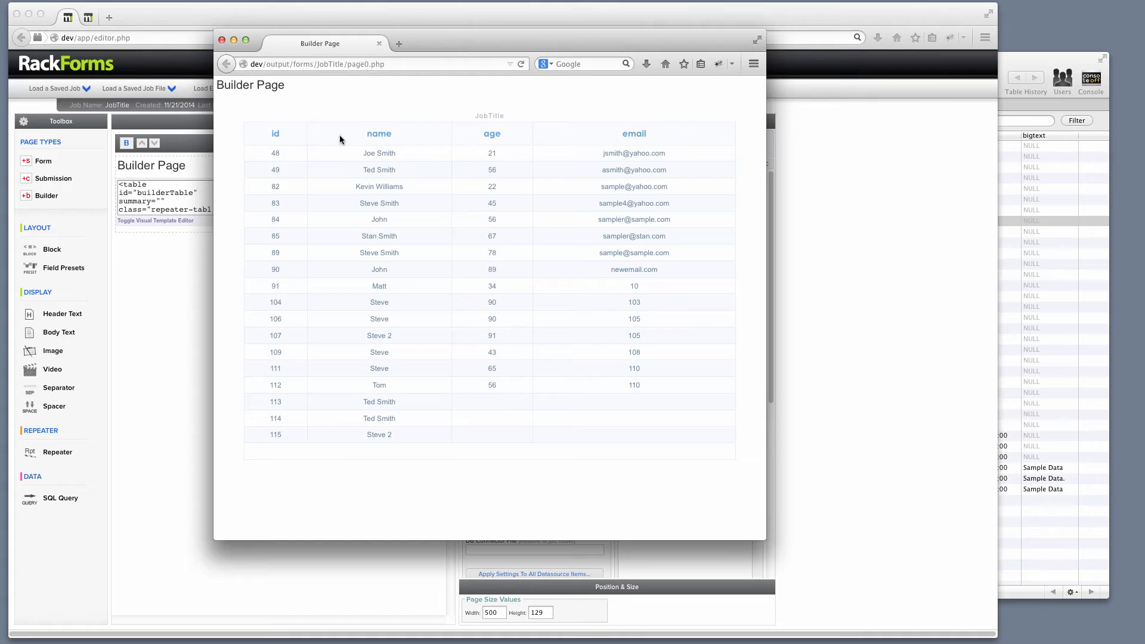
mouse_move(511, 343)
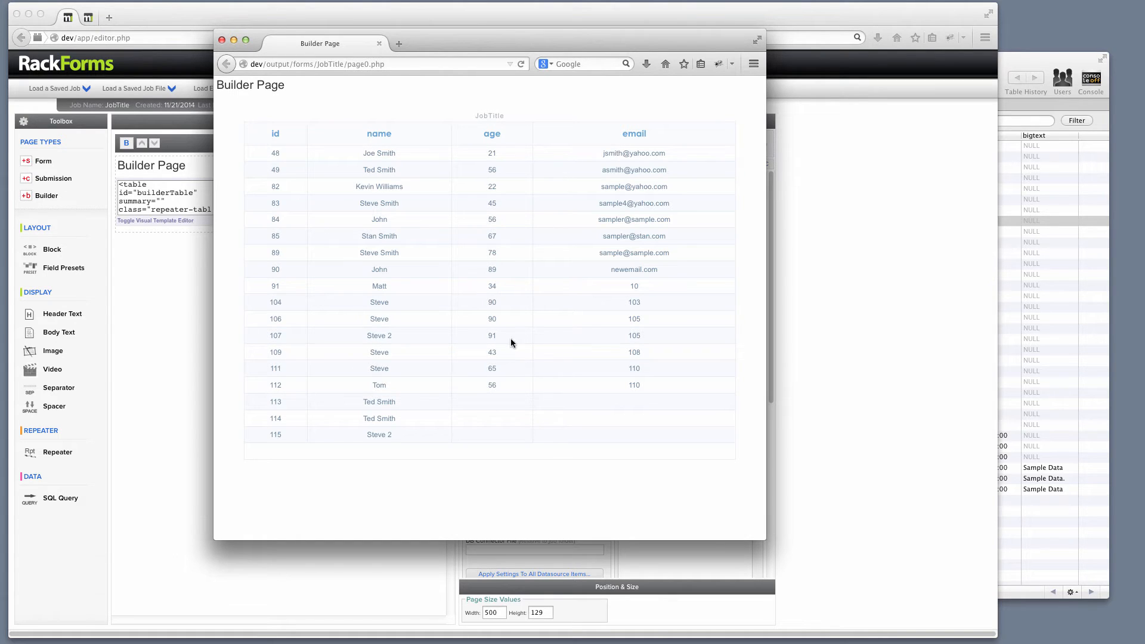
left_click(222, 41)
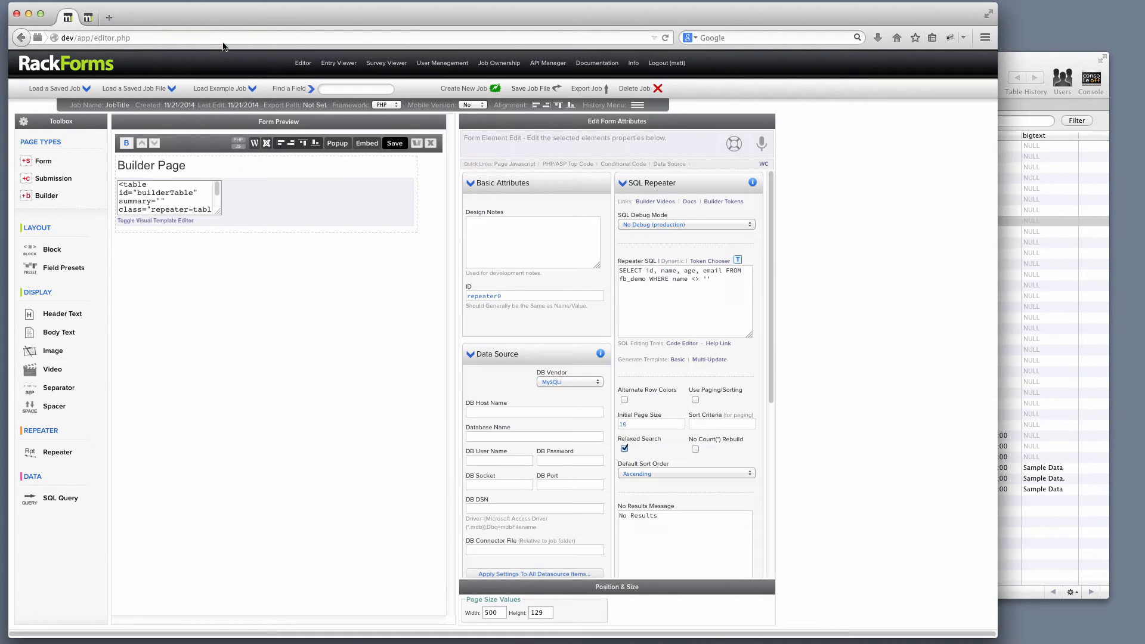
mouse_move(716, 363)
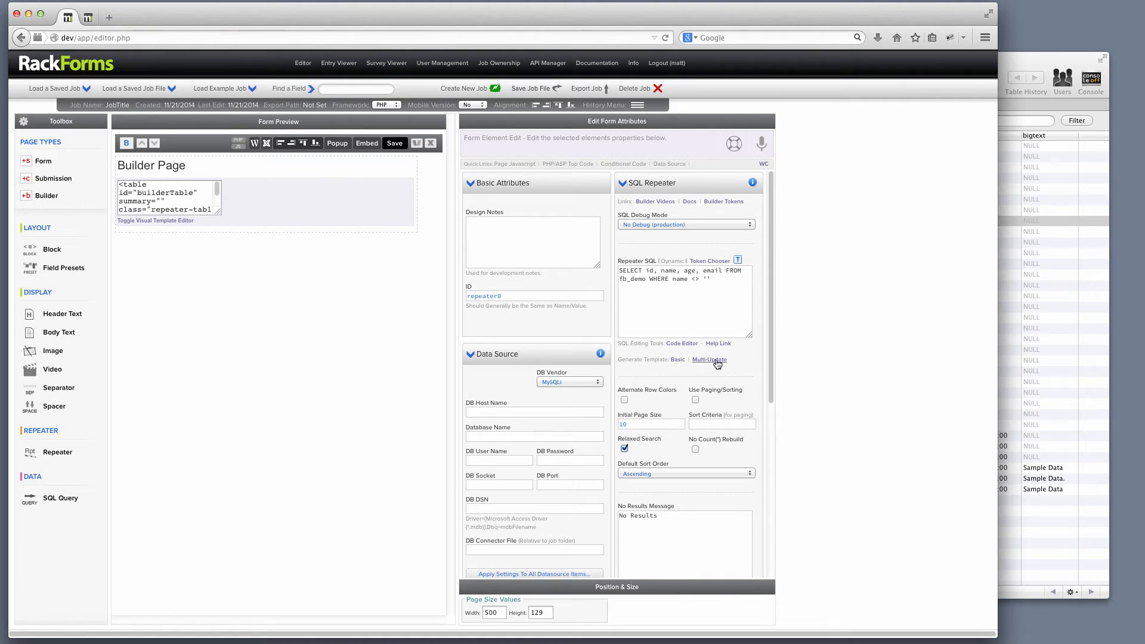
Step: Generate the Multi-Update template and preview its editable fields with the Update Records button
left_click(676, 358)
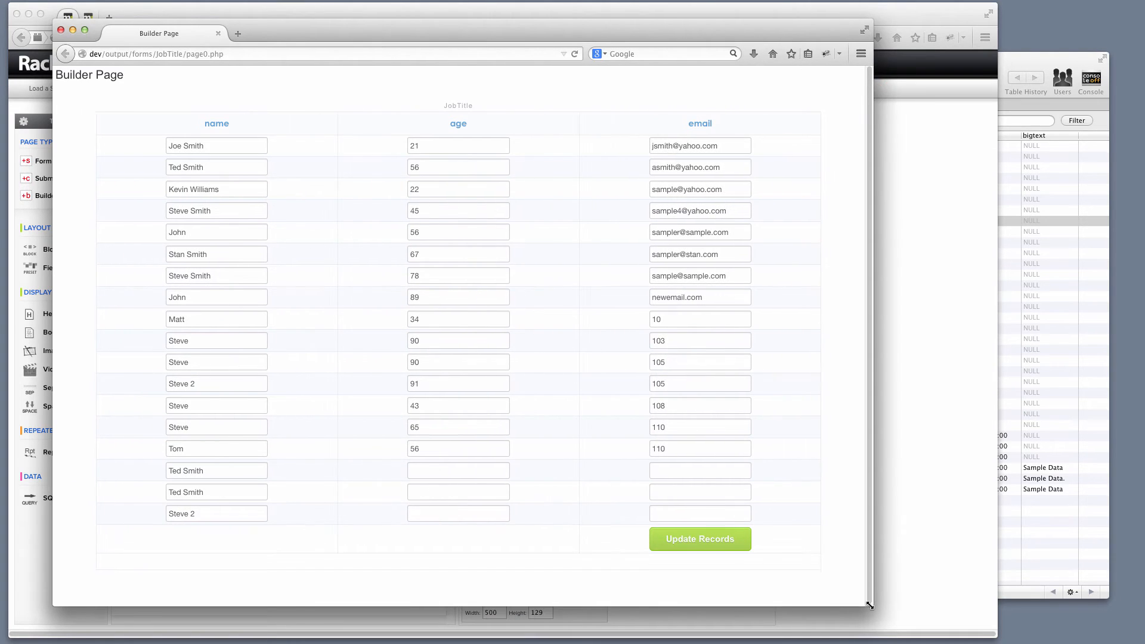
mouse_move(853, 593)
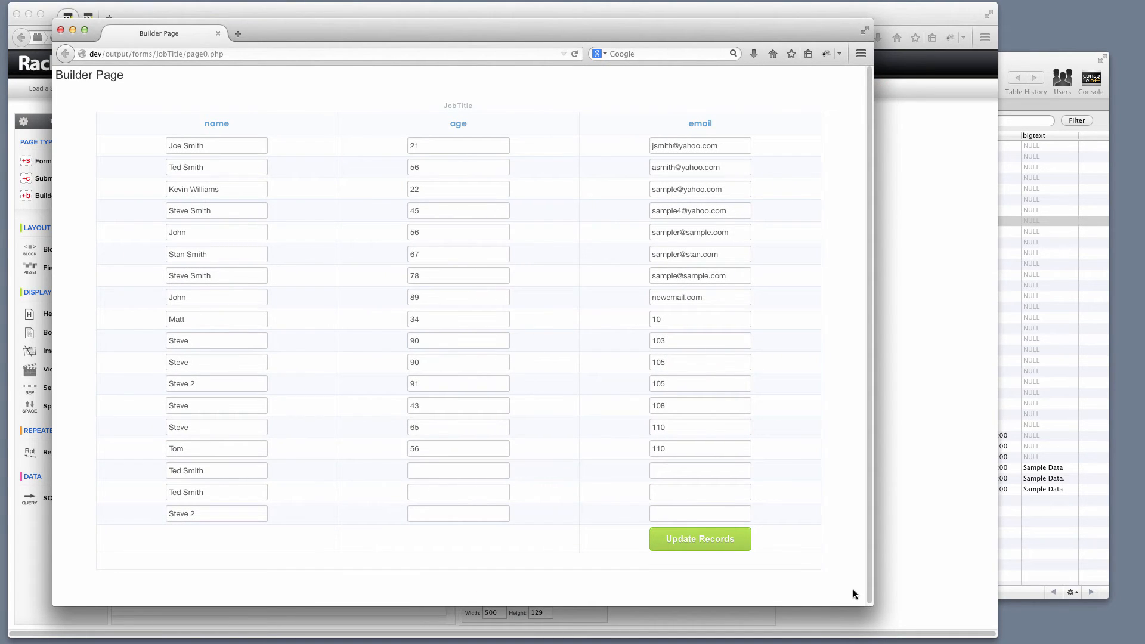
mouse_move(179, 93)
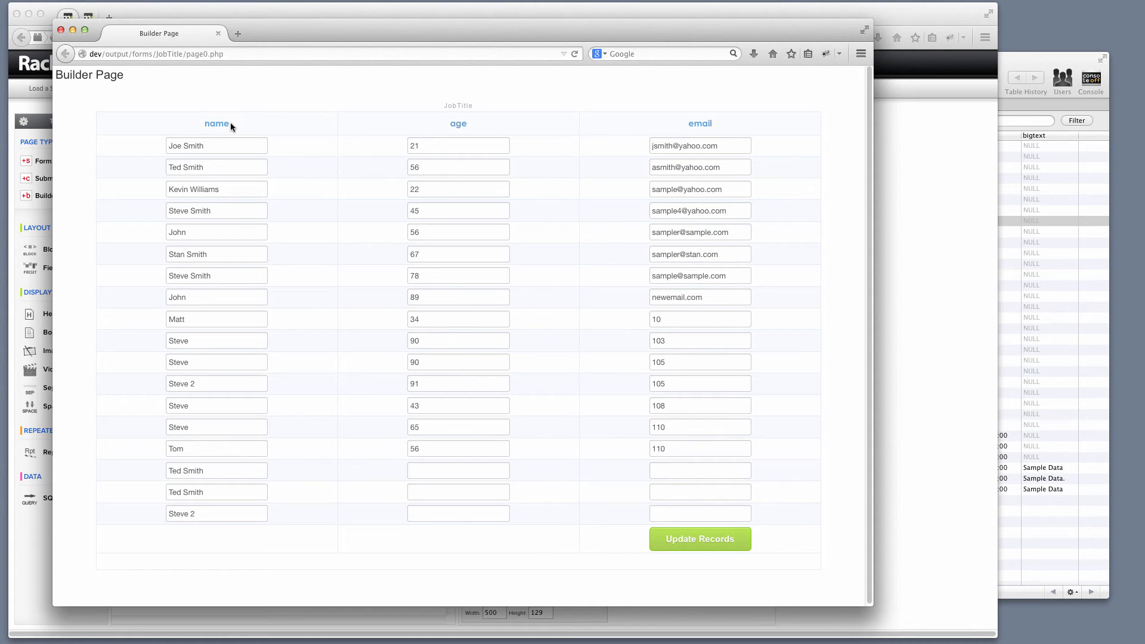
double_click(216, 123)
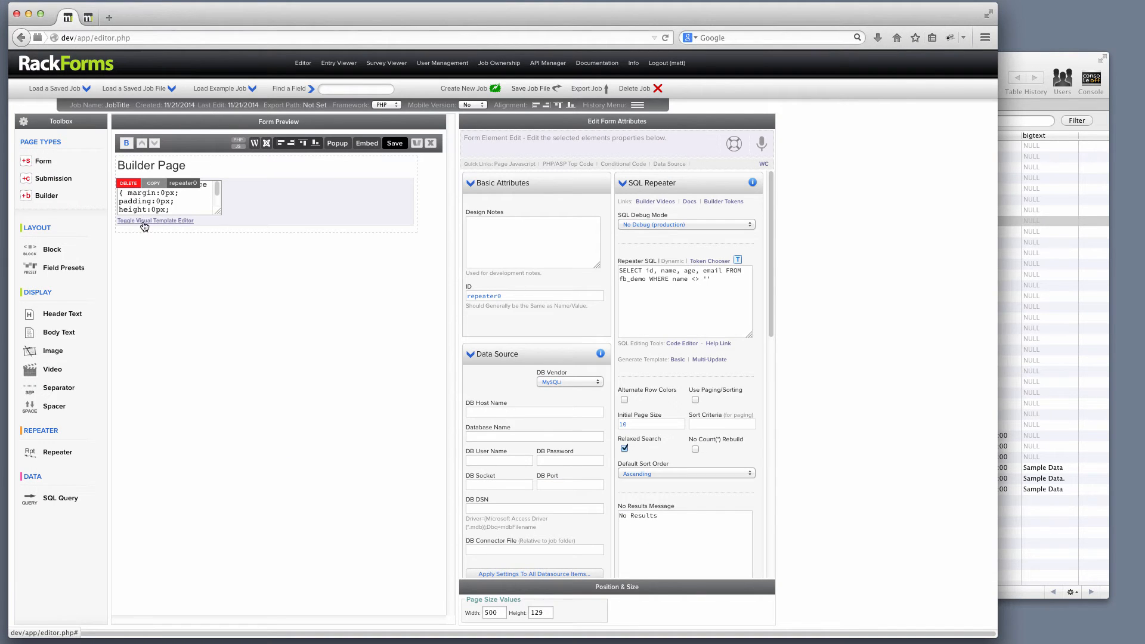
Step: Show the repeater's JobTitle table template in the visual template editor
left_click(155, 221)
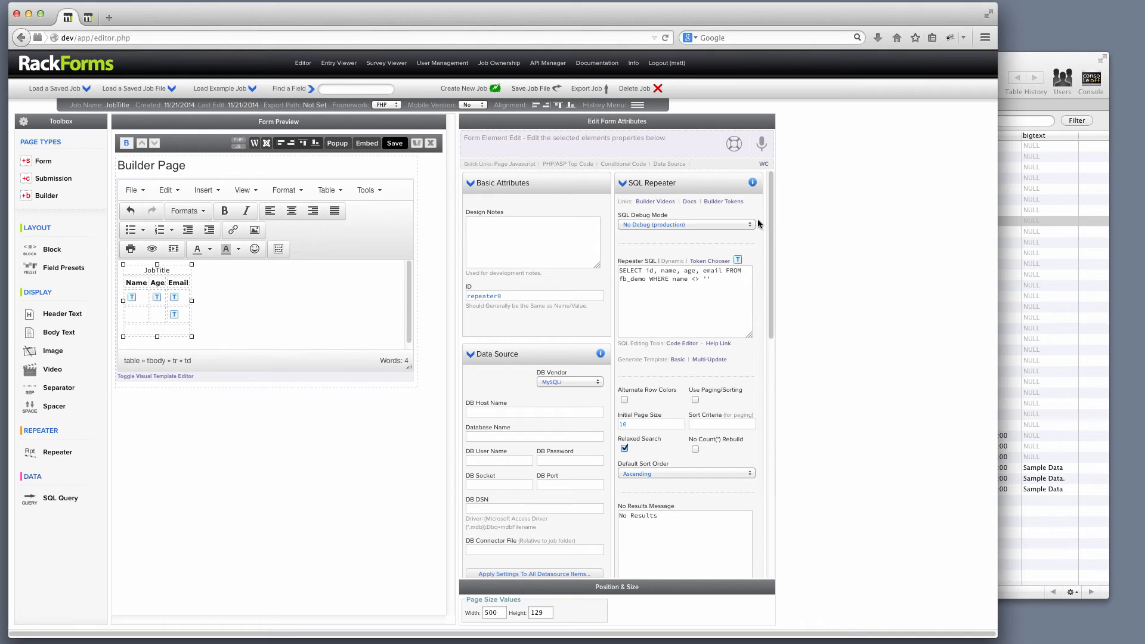
scroll("down", 3)
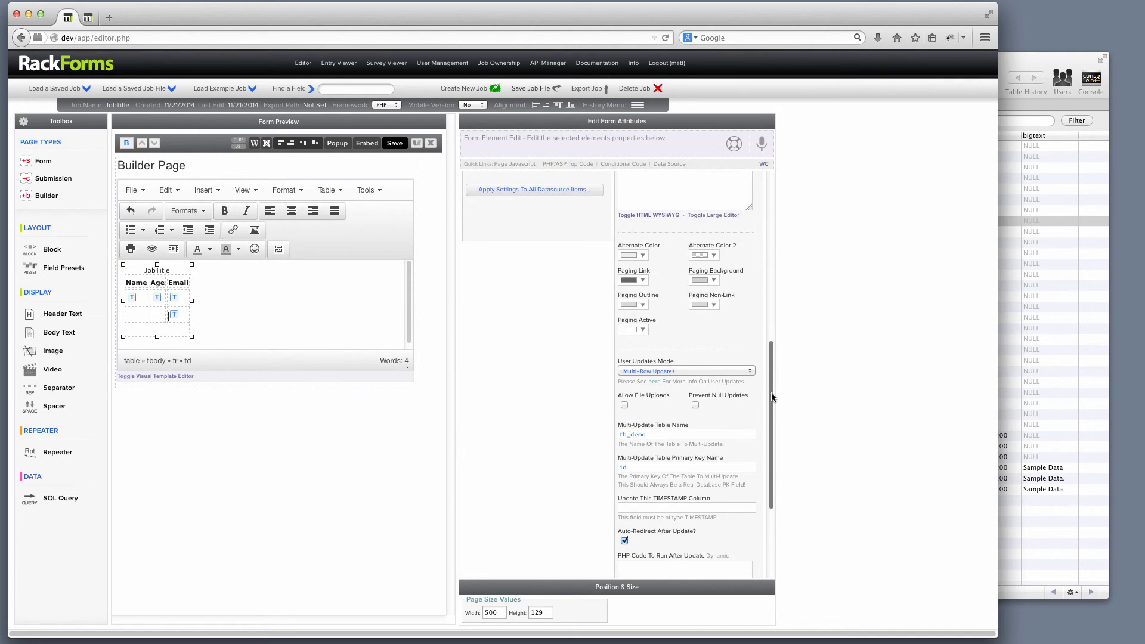
scroll("down", 3)
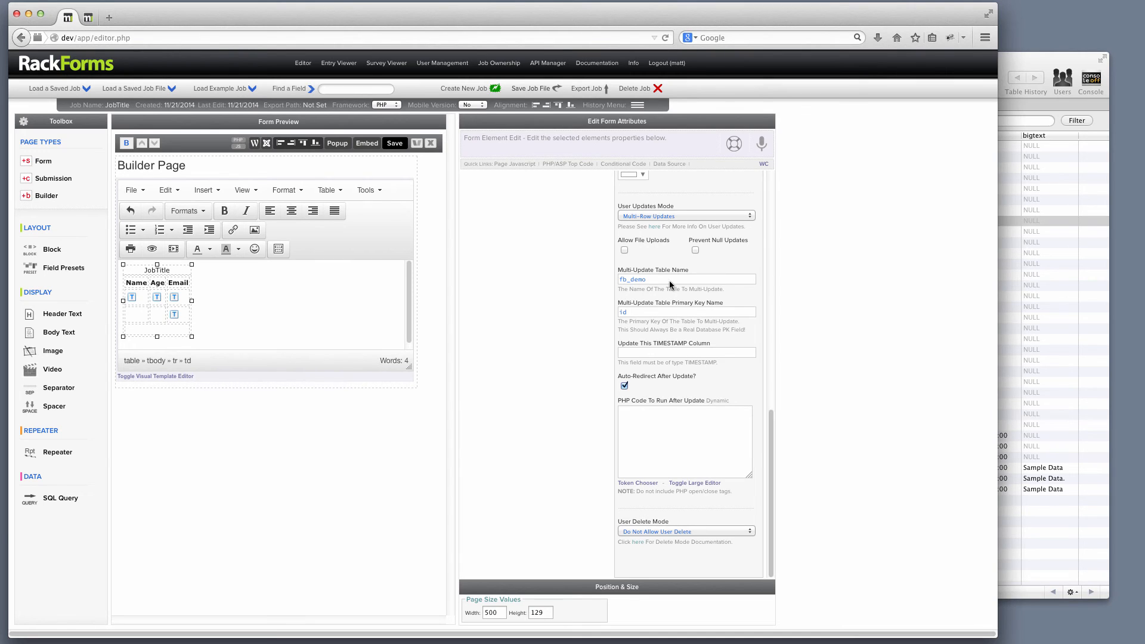
left_click(684, 216)
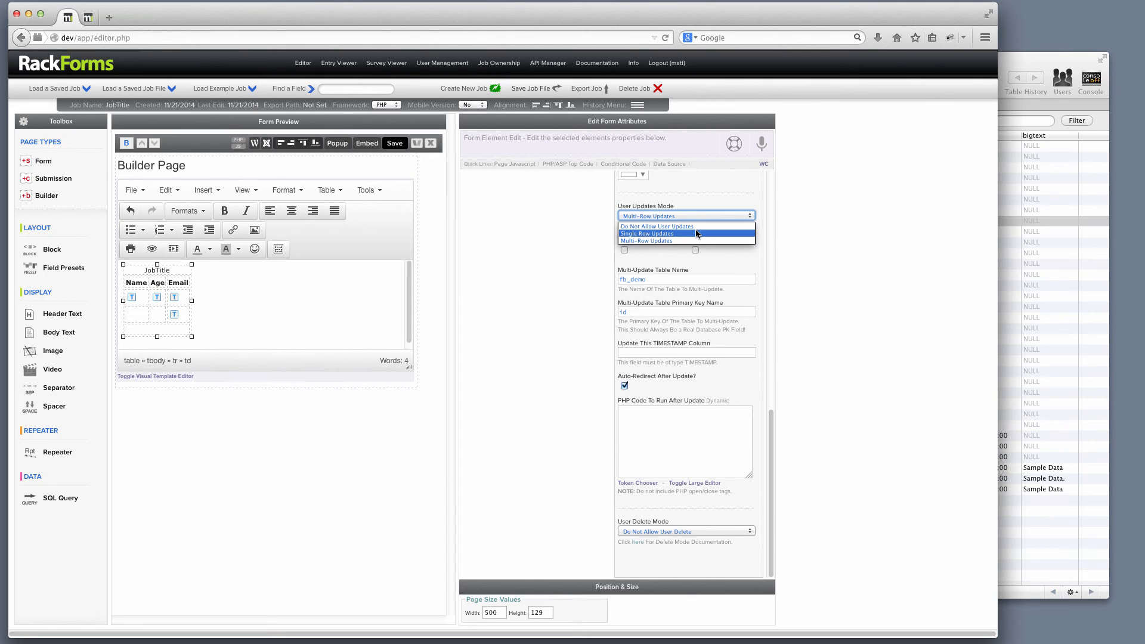
left_click(645, 234)
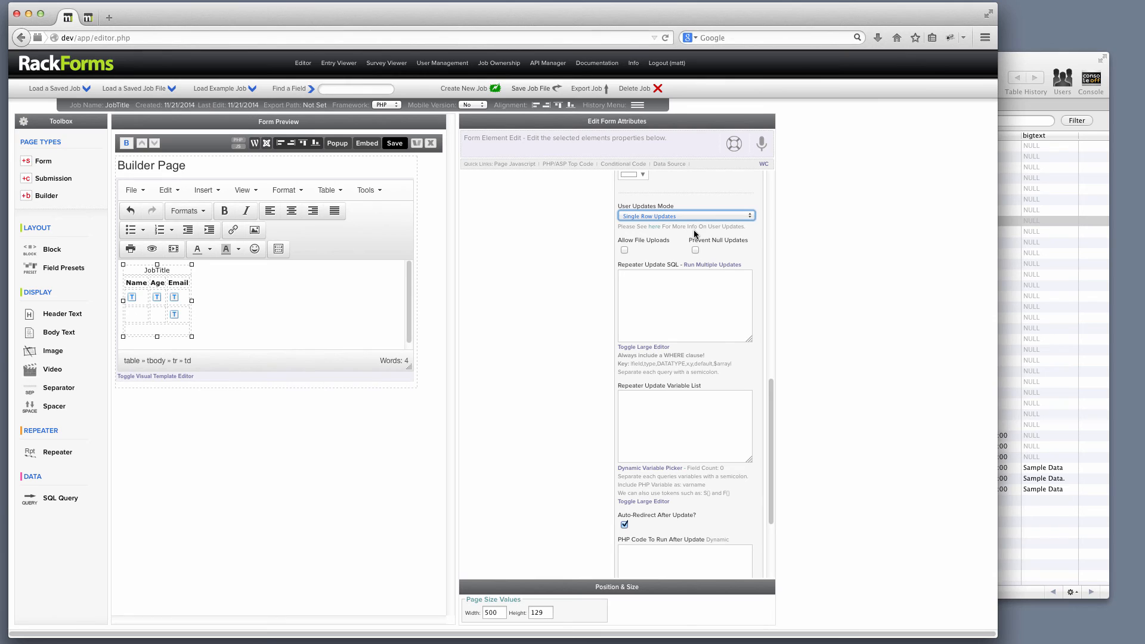
left_click(684, 305)
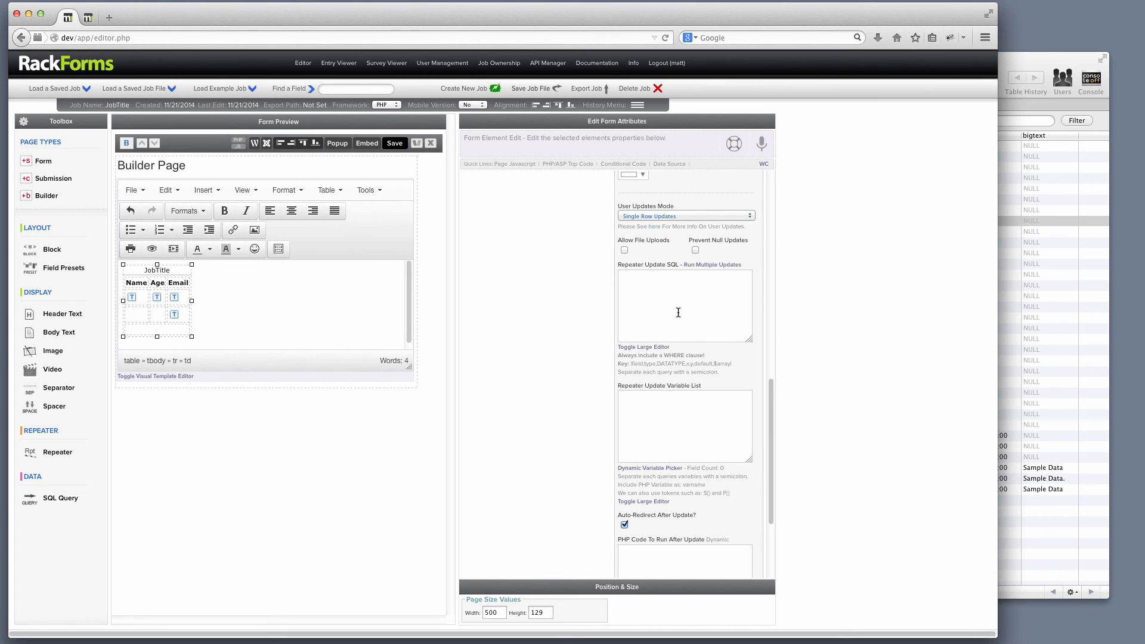
mouse_move(682, 260)
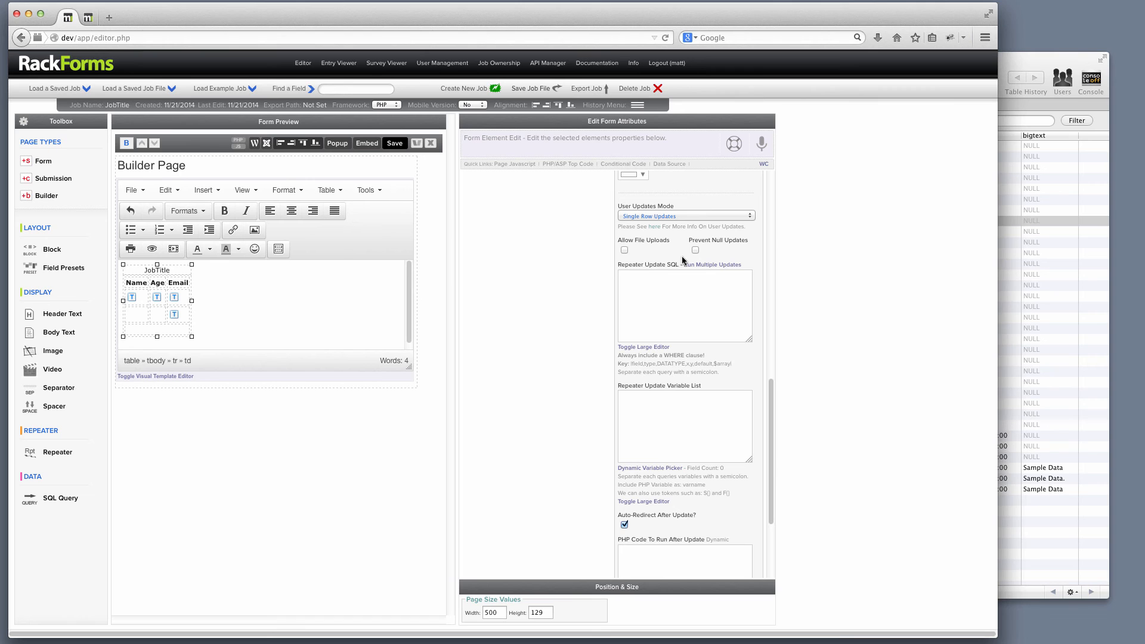
left_click(684, 216)
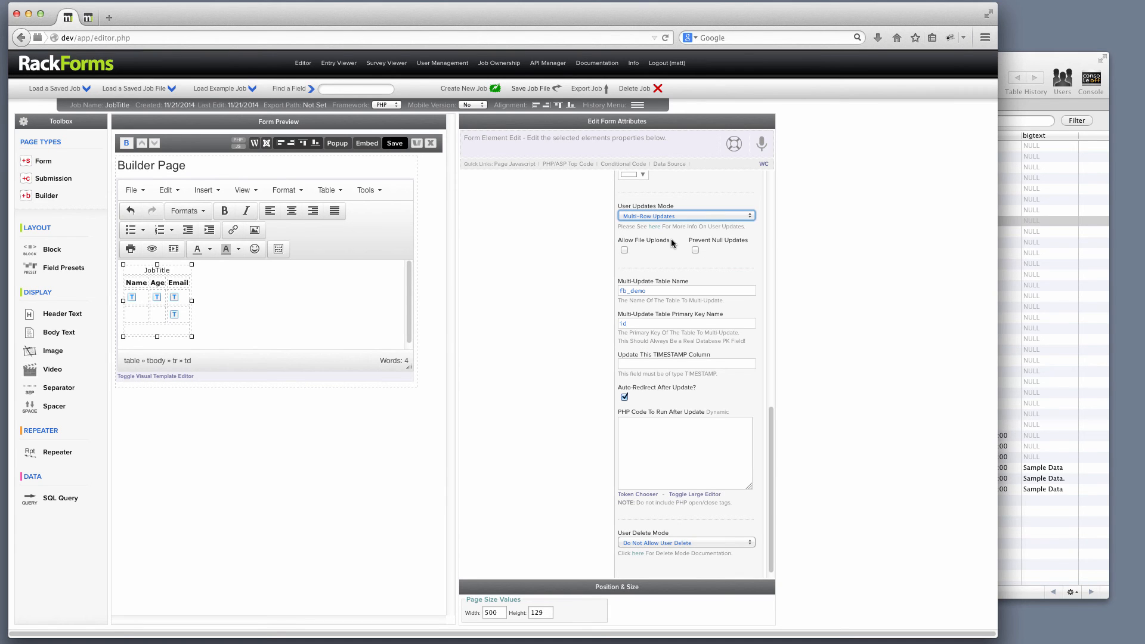